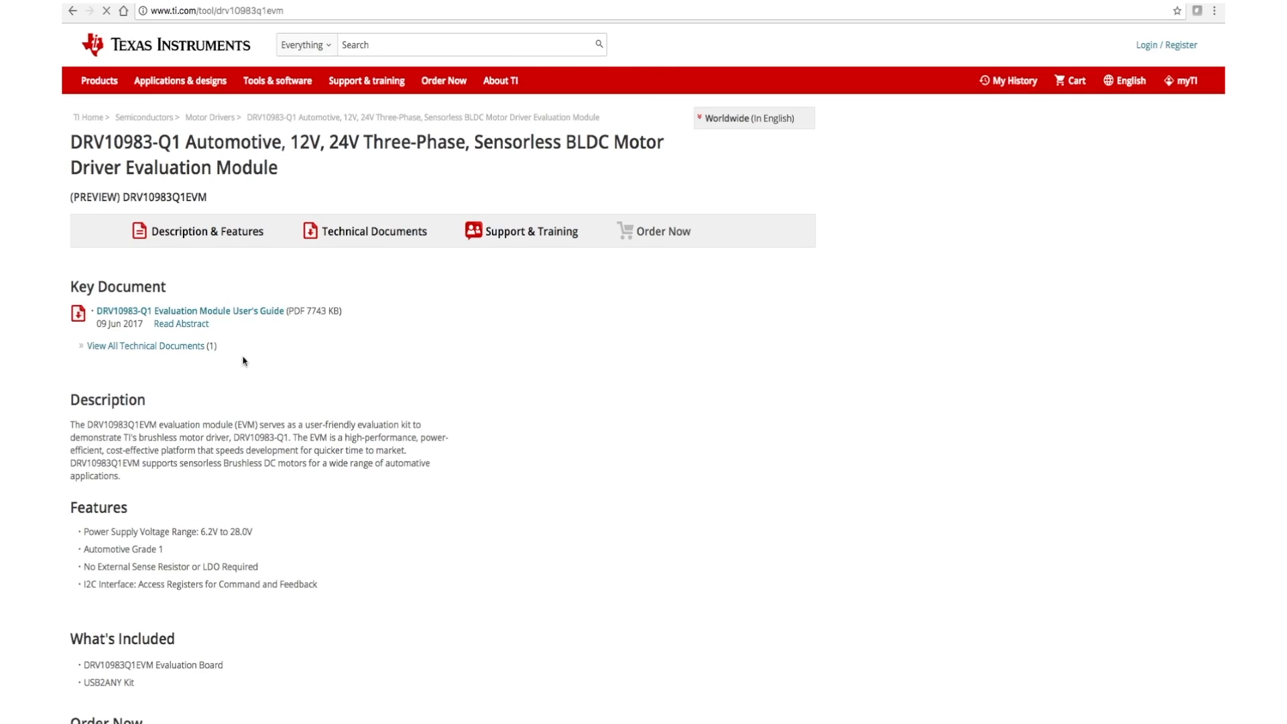
Download LVRTE2014f2std_downloader.exe for LabVIEW Run-Time Engine 2014 and launch it
scroll(down, 3)
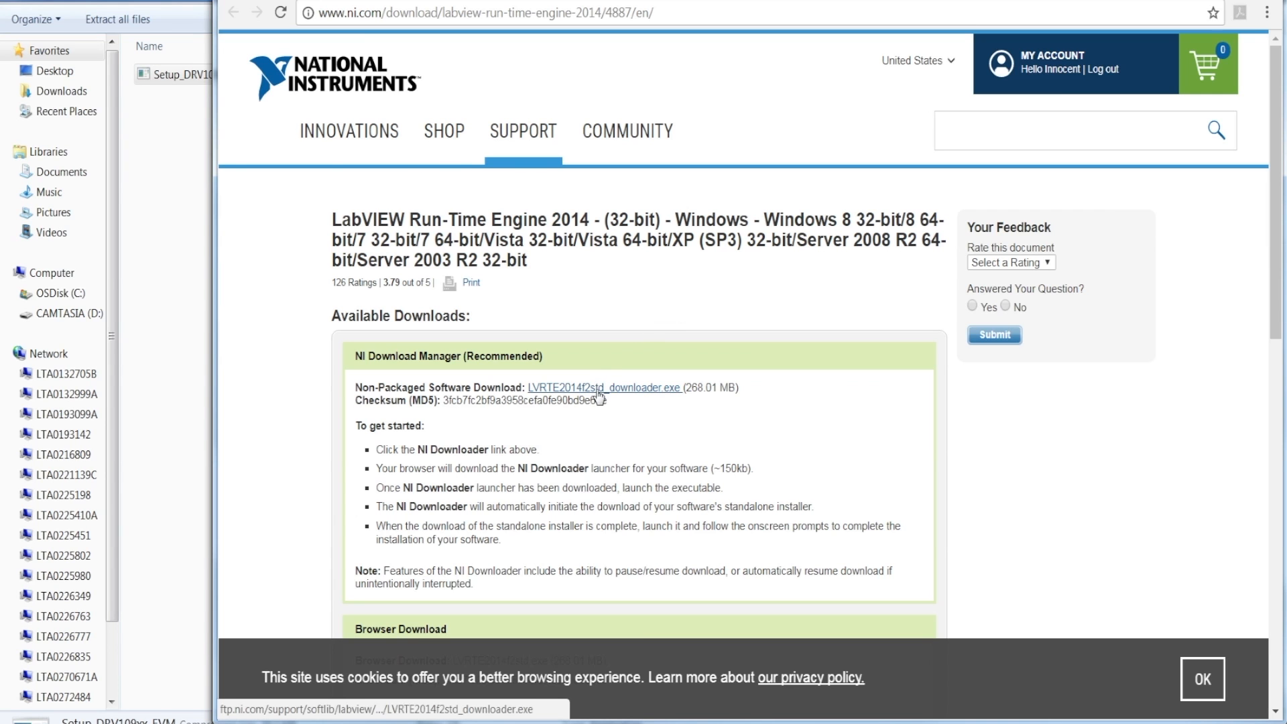
click(601, 388)
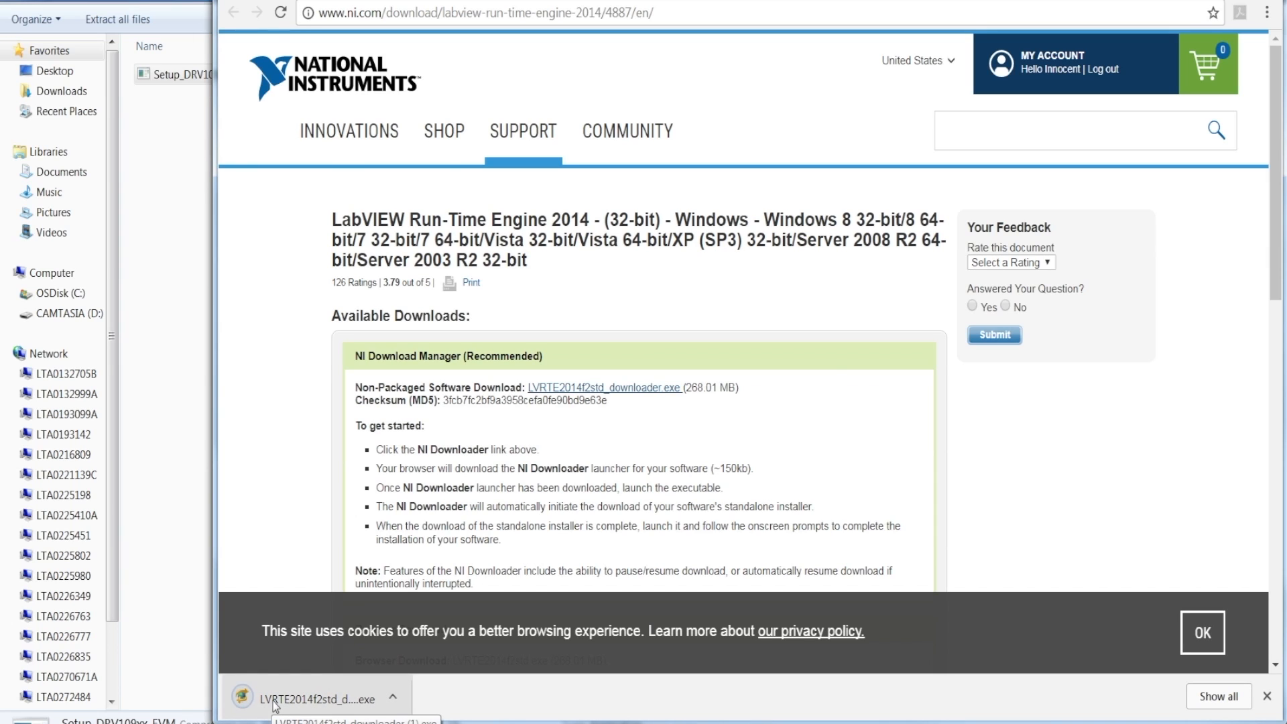
click(307, 697)
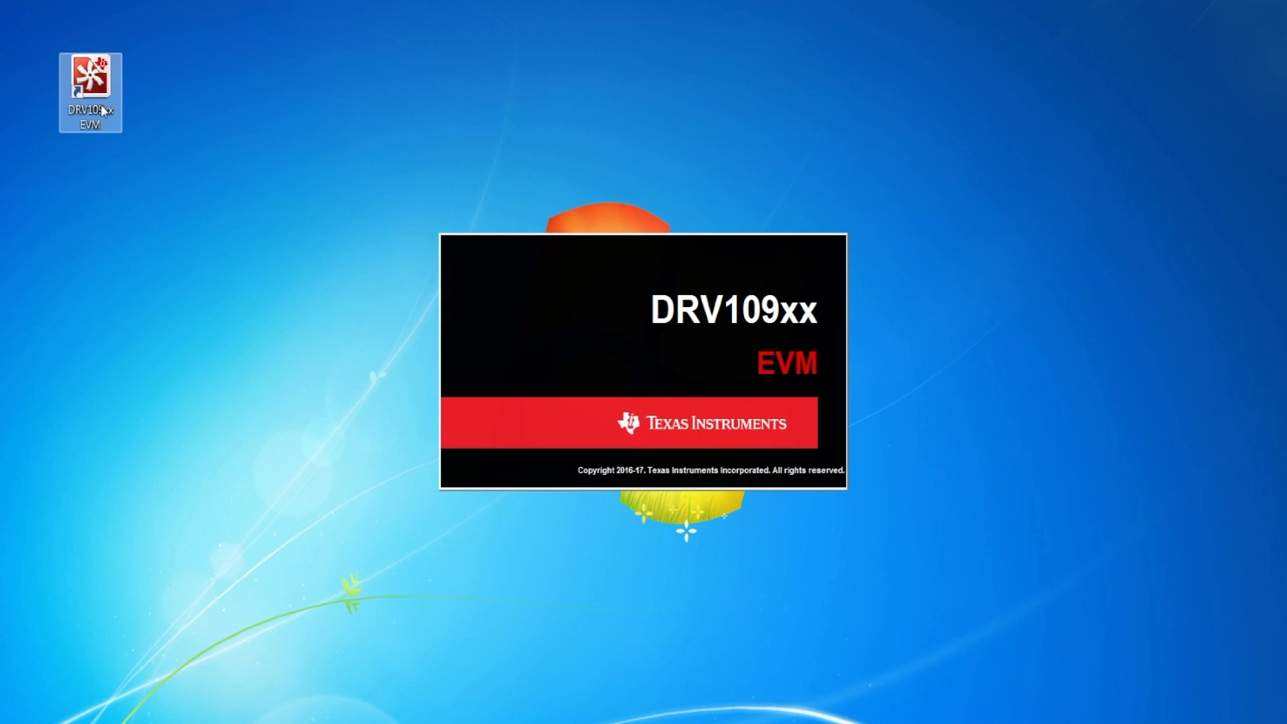
Choose DRV10983 from the Select a Device dropdown
click(692, 362)
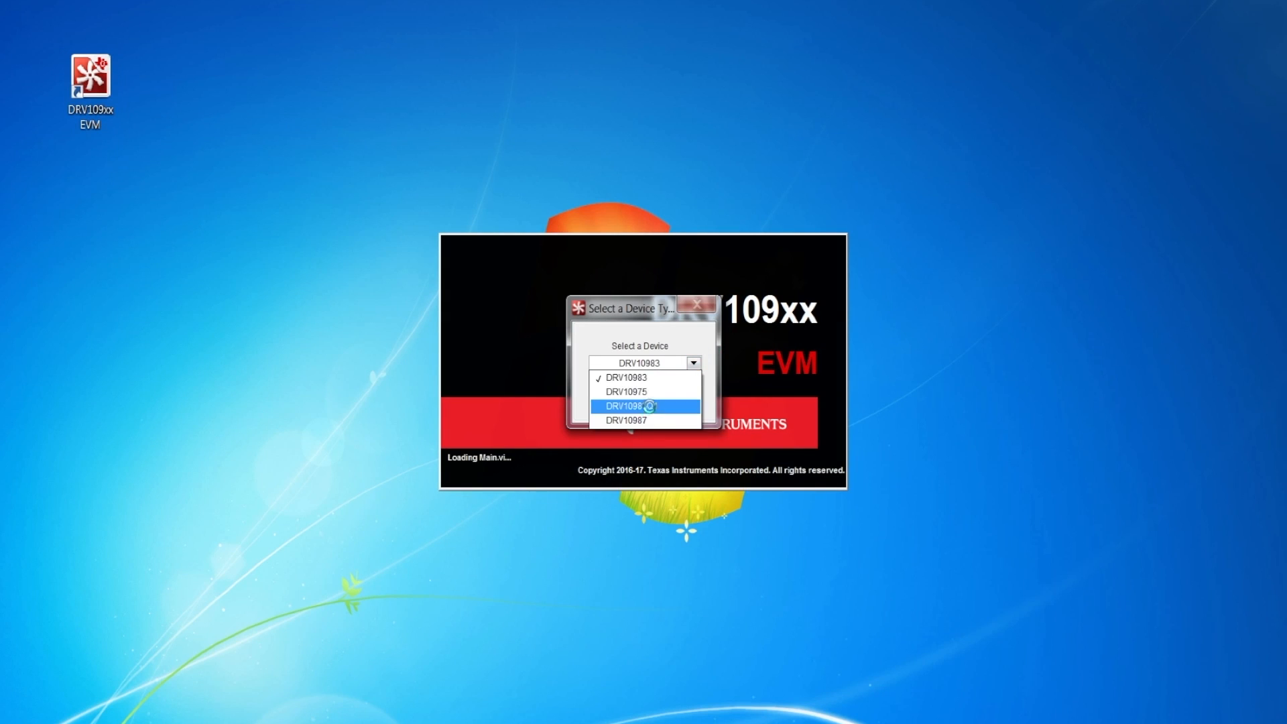
click(643, 406)
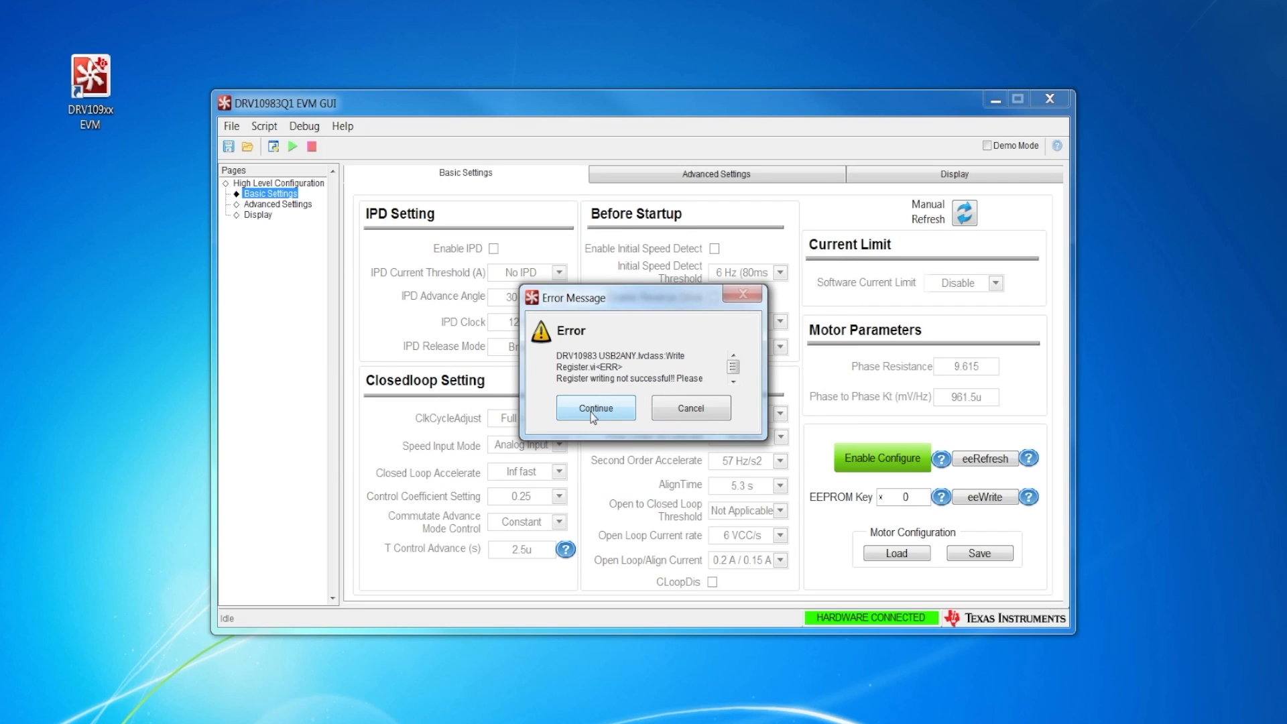
Dismiss the unsuccessful register-write error with Continue
click(596, 407)
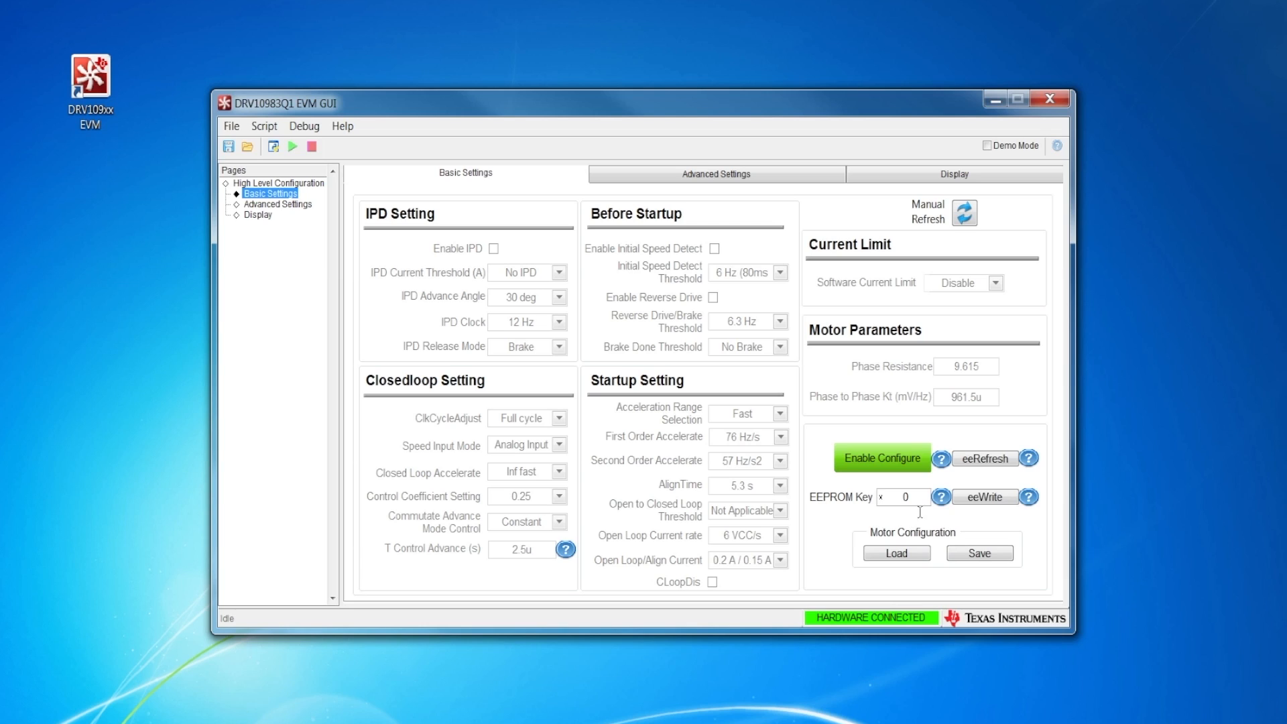
mouse_move(916, 382)
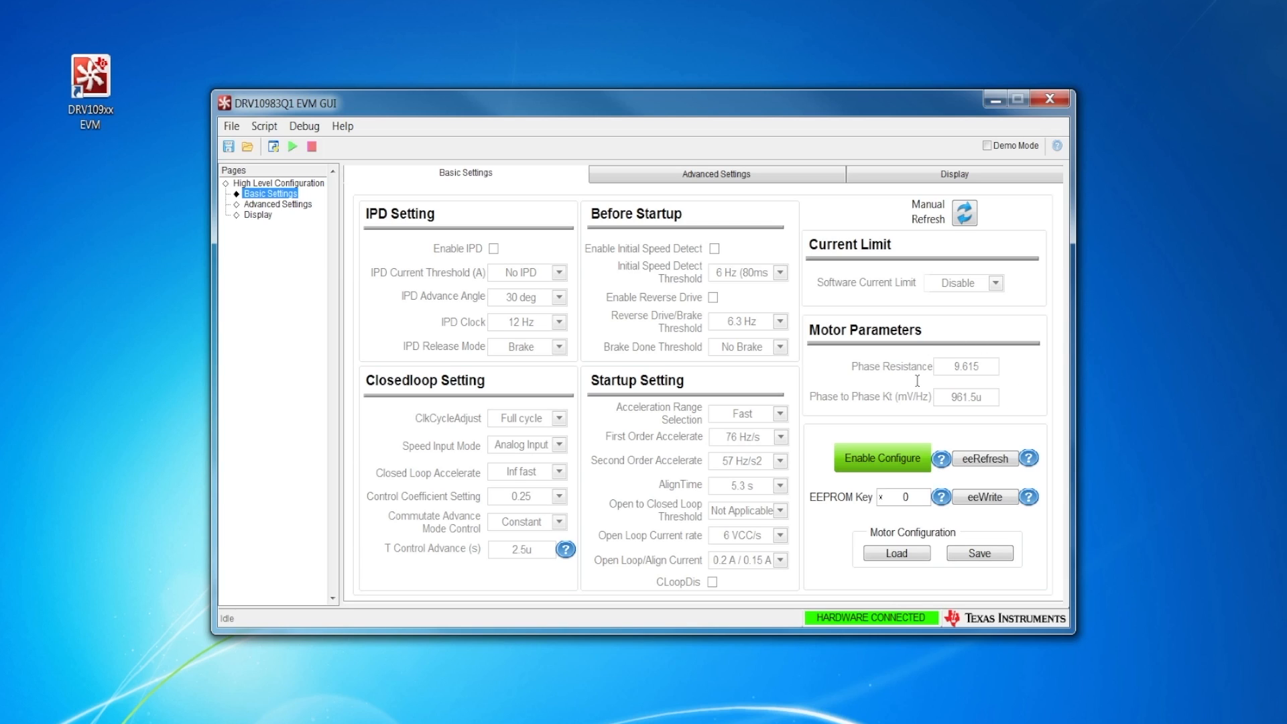
mouse_move(944, 408)
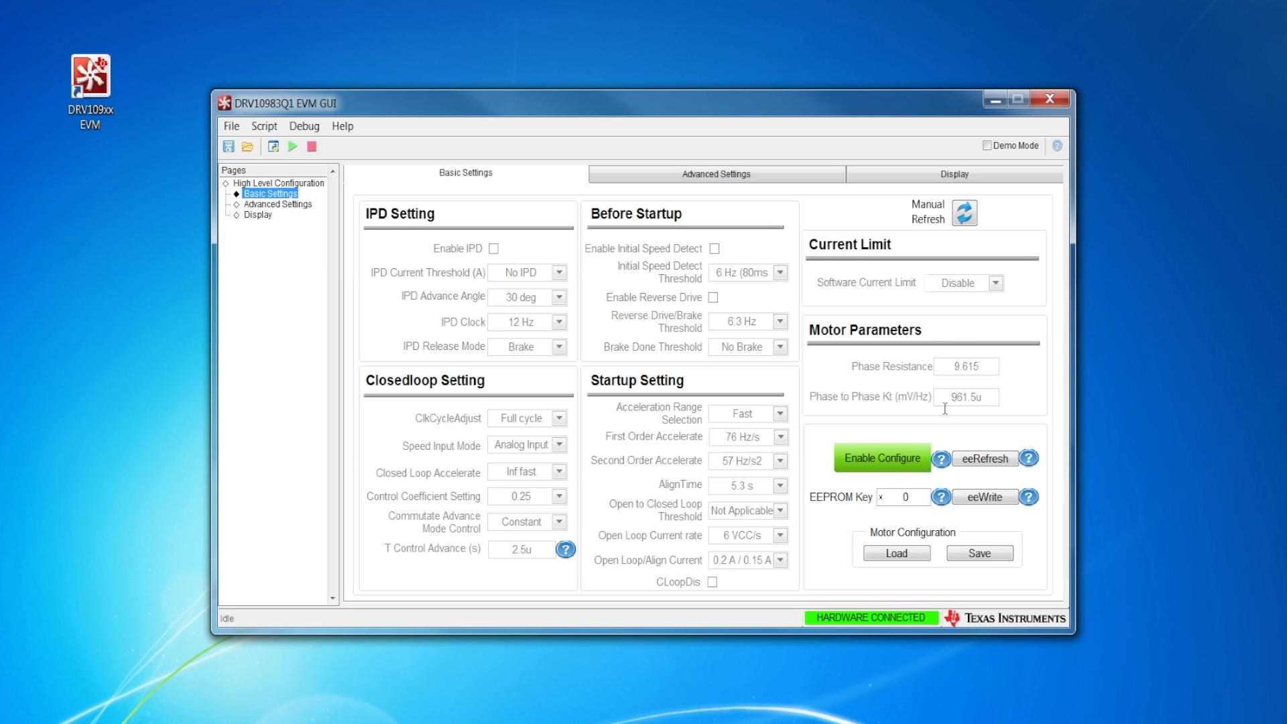